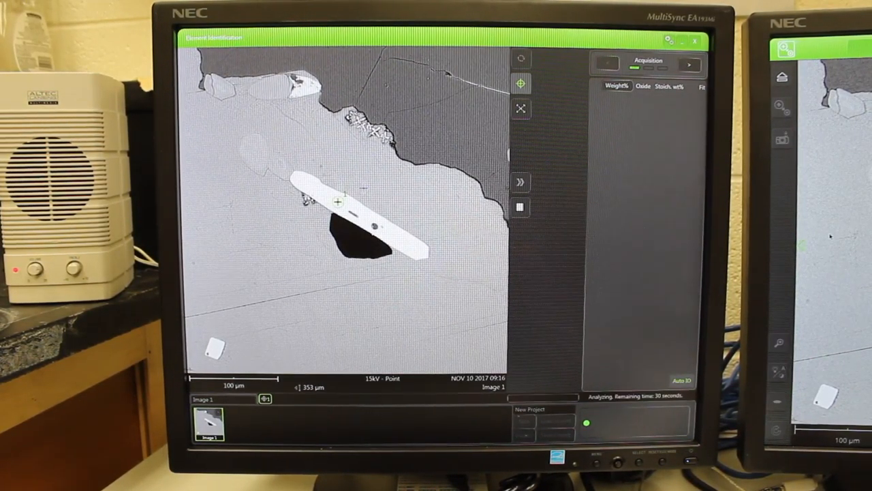
- Place the point marker on the bright elongated zircon grain to start the 30-second analysis
click(370, 178)
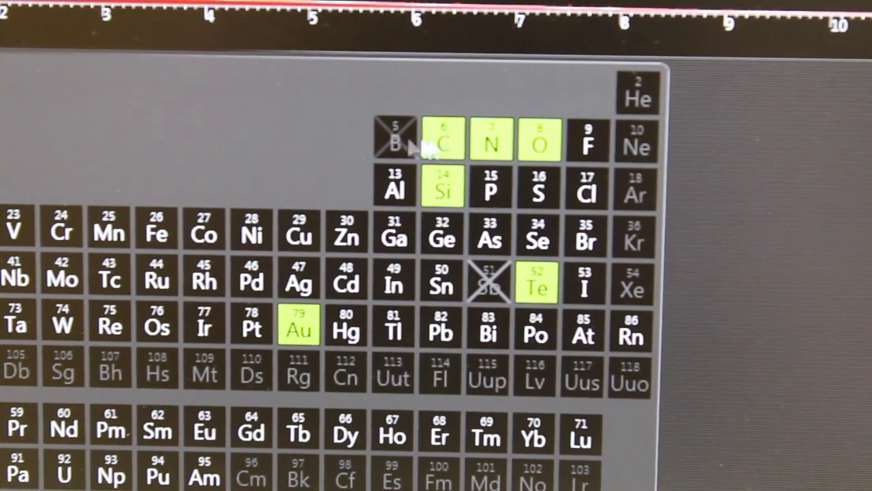
mouse_move(450, 143)
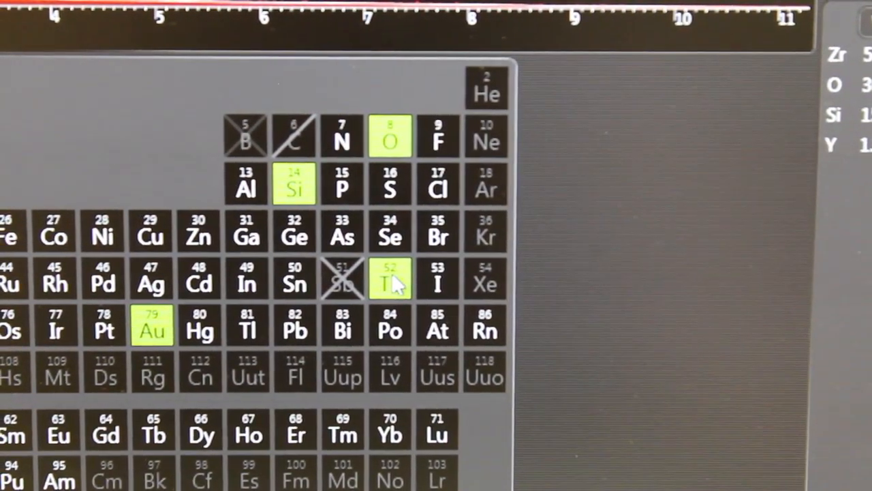
- Exclude tellurium in the periodic table, leaving Zr 52.08, O 30.87, Si 15.53, Y 1.52 weight%
click(390, 280)
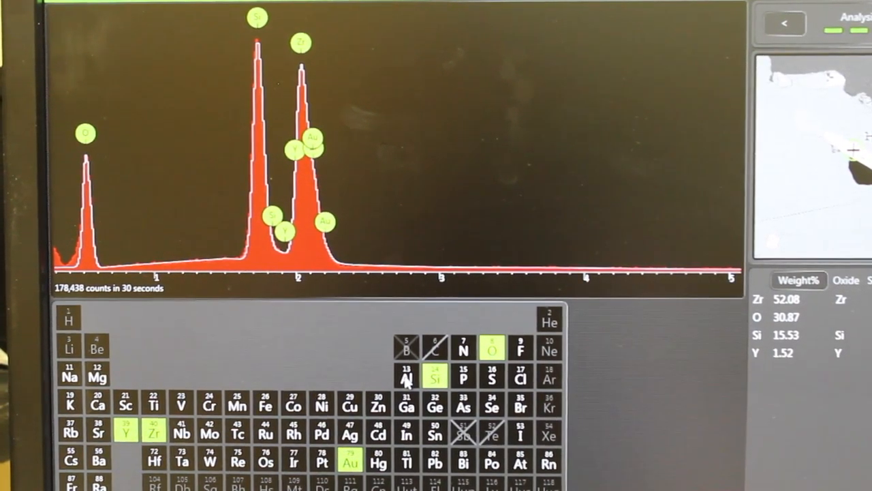
- Deselect Au so quantification updates to Zr 52.07, O 30.77, Si 15.52, Y 1.65 weight%
click(408, 379)
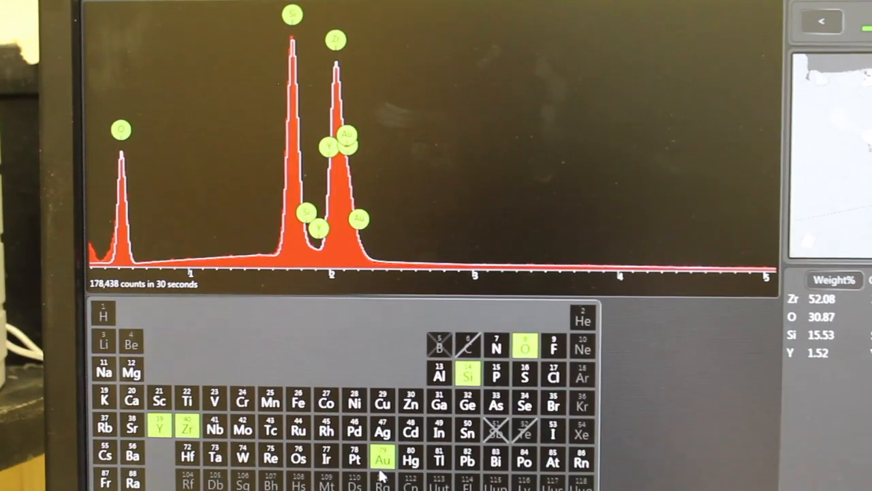
click(382, 458)
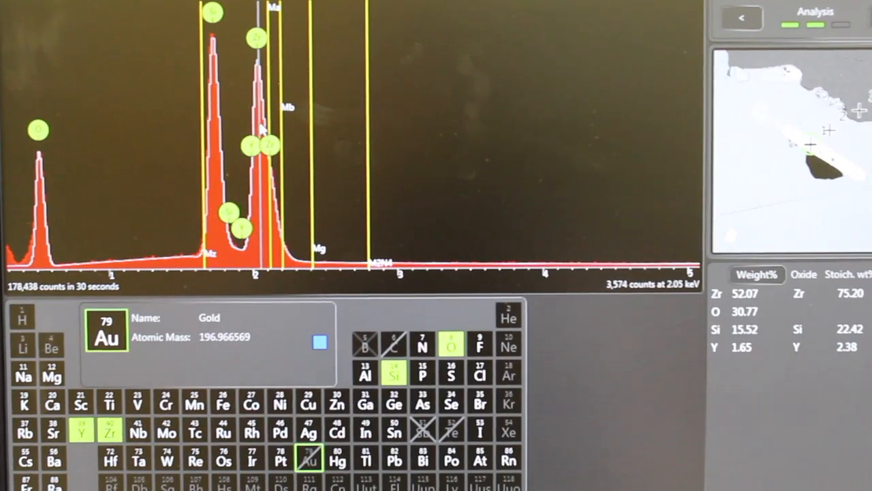
- View zirconium's then silicon's details and X-ray line markers (Si atomic mass 28.0855)
click(262, 129)
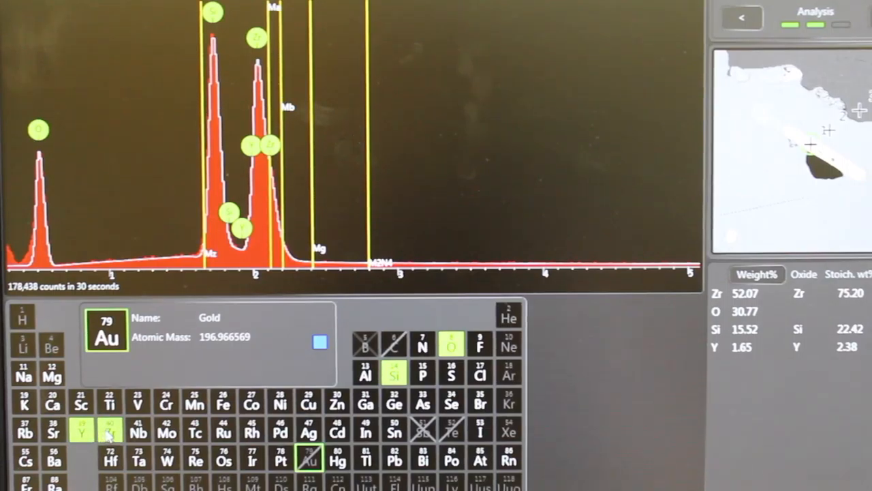
click(109, 430)
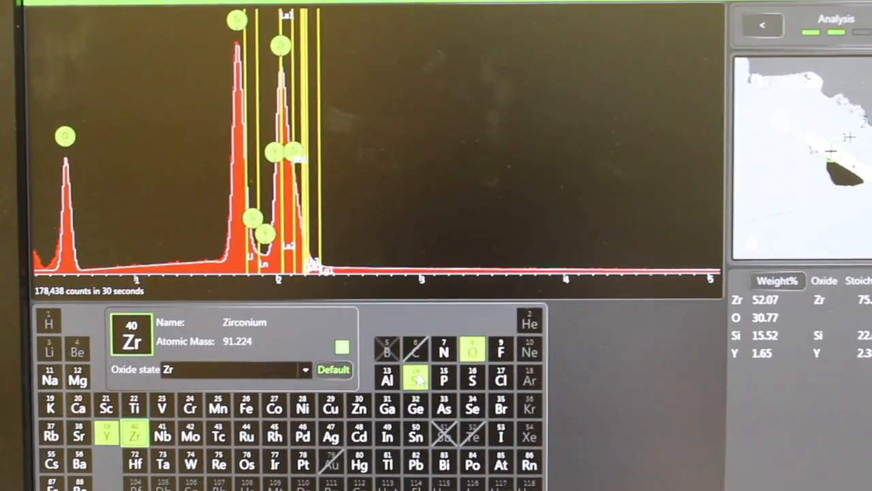
click(415, 379)
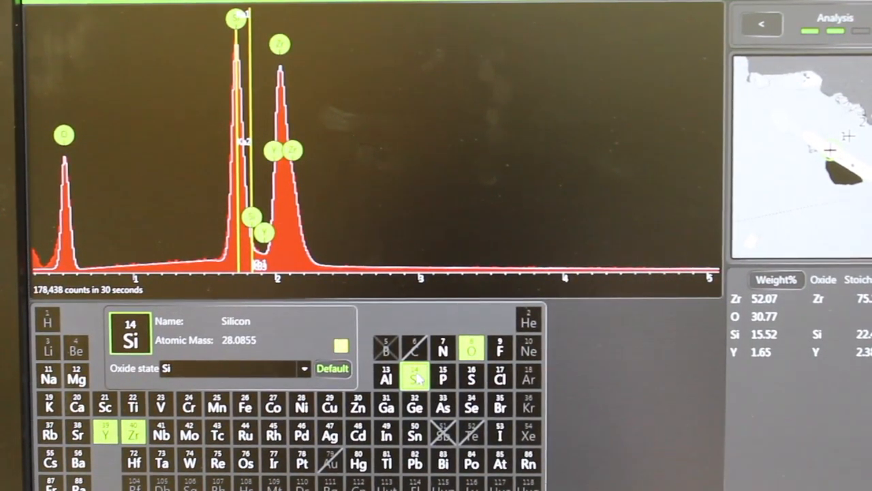